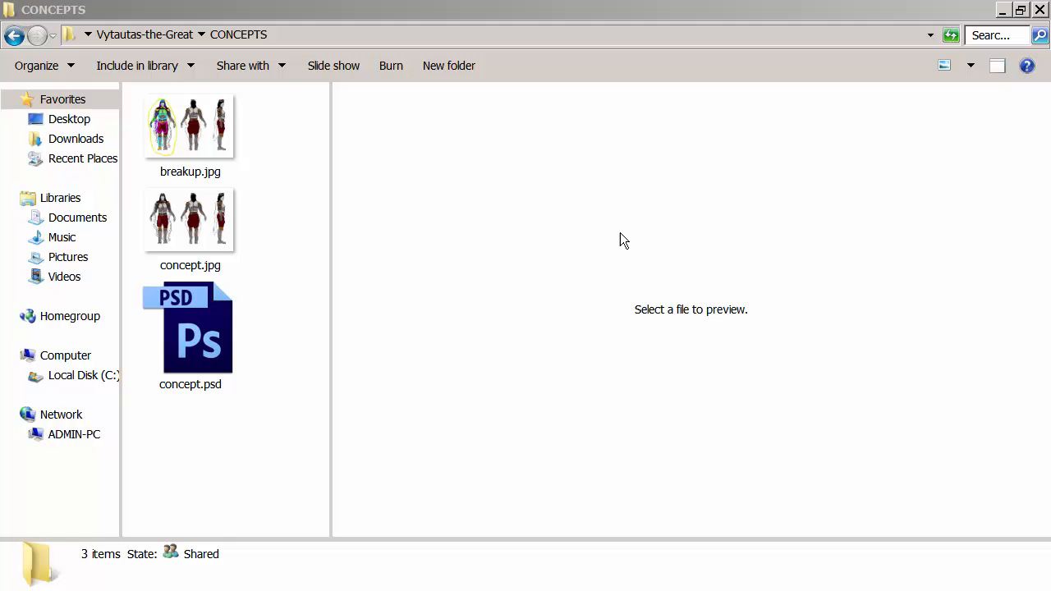
mouse_move(329, 231)
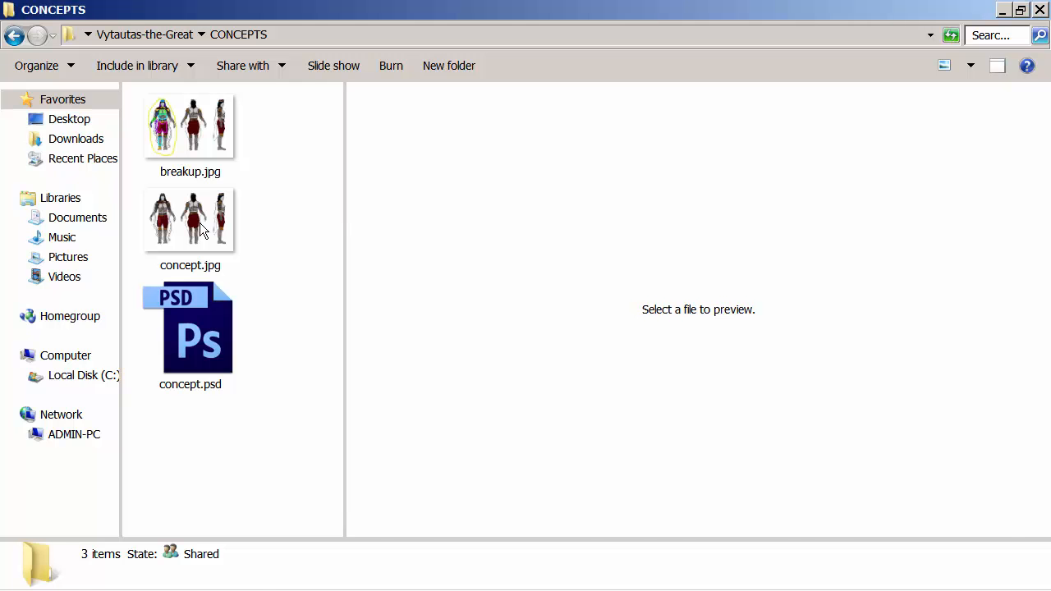
- Alternate the preview between concept.jpg and breakup.jpg, then go back to the Vytautas-the-Great folder
click(190, 220)
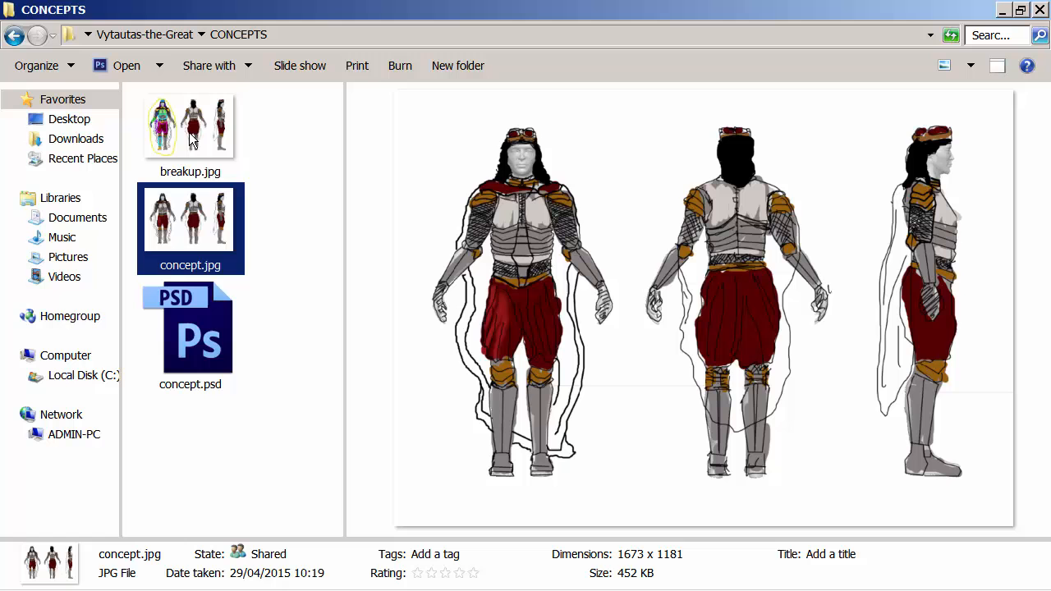
click(190, 128)
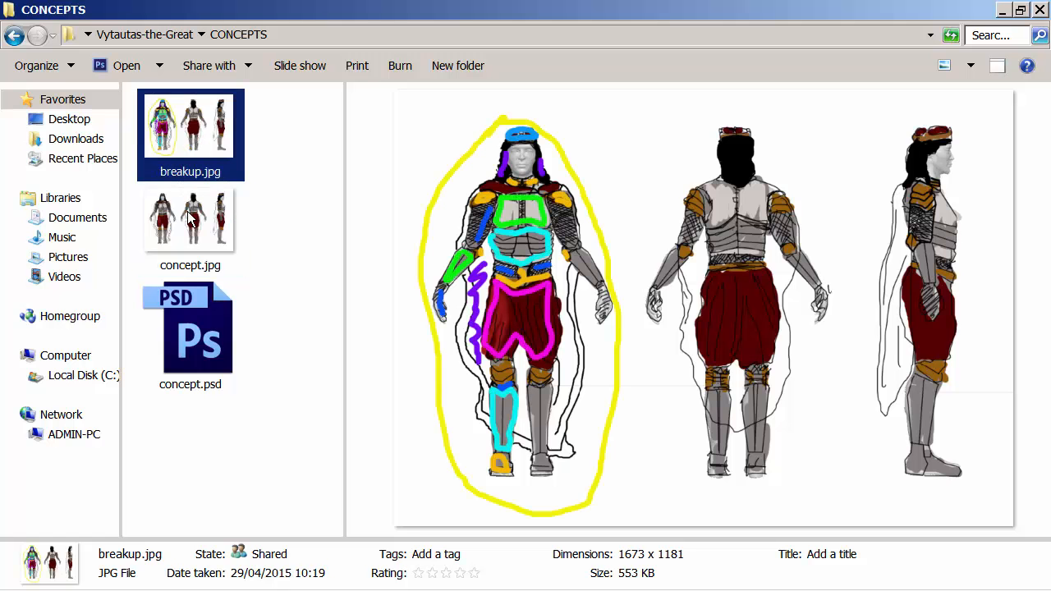
click(189, 219)
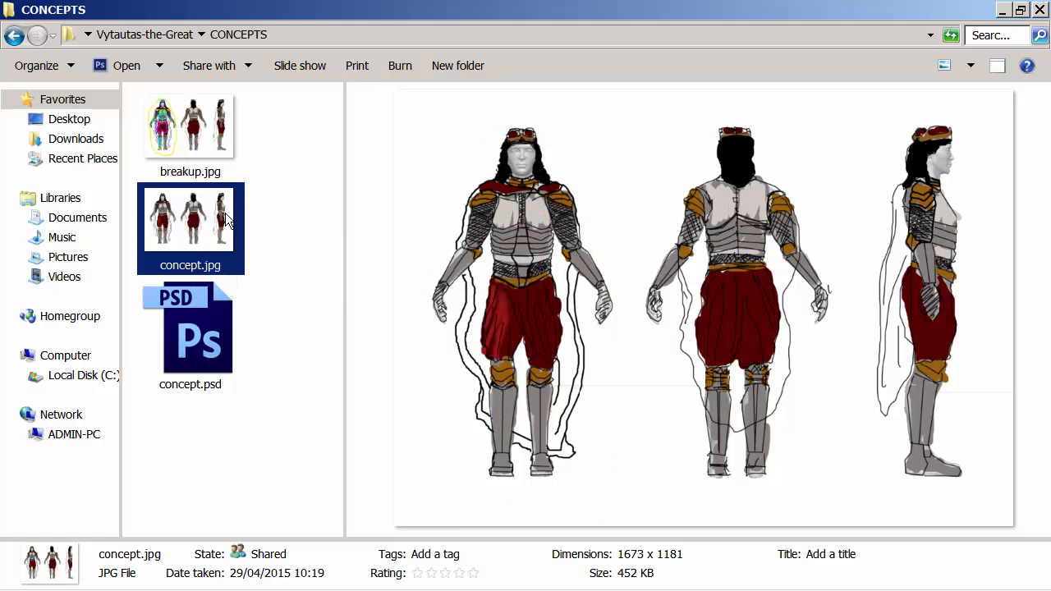
click(190, 123)
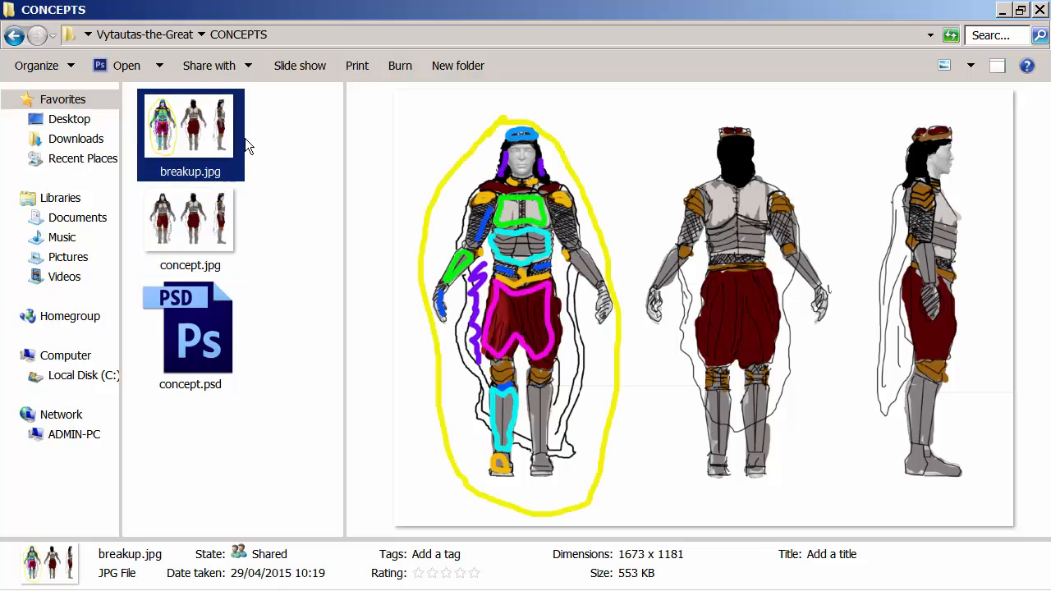
mouse_move(15, 39)
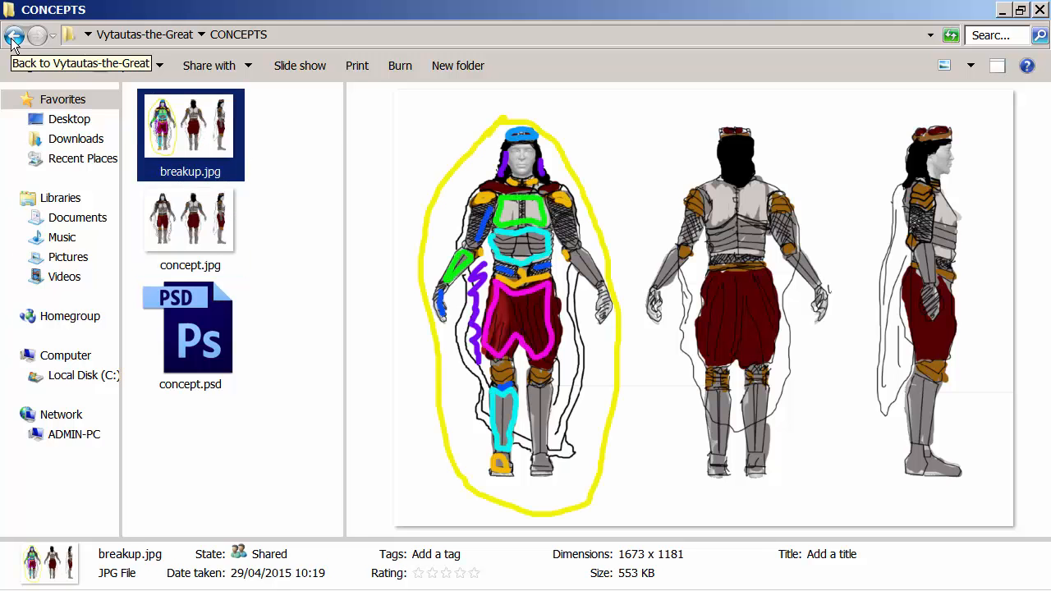
click(14, 39)
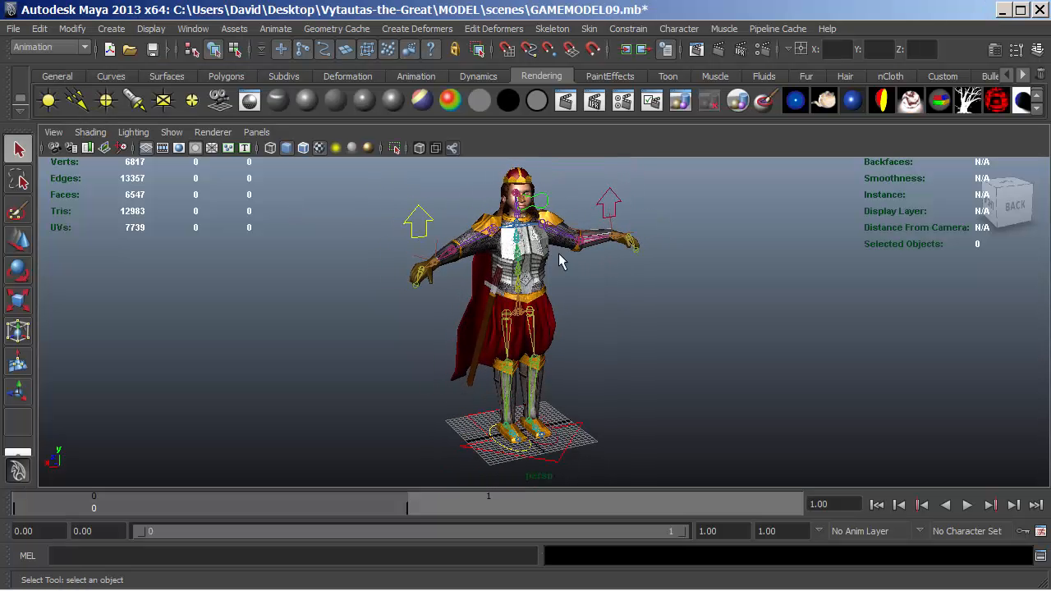
- Tumble the perspective camera onto the character and pick its head control with the Move tool
drag(562, 262, 414, 298)
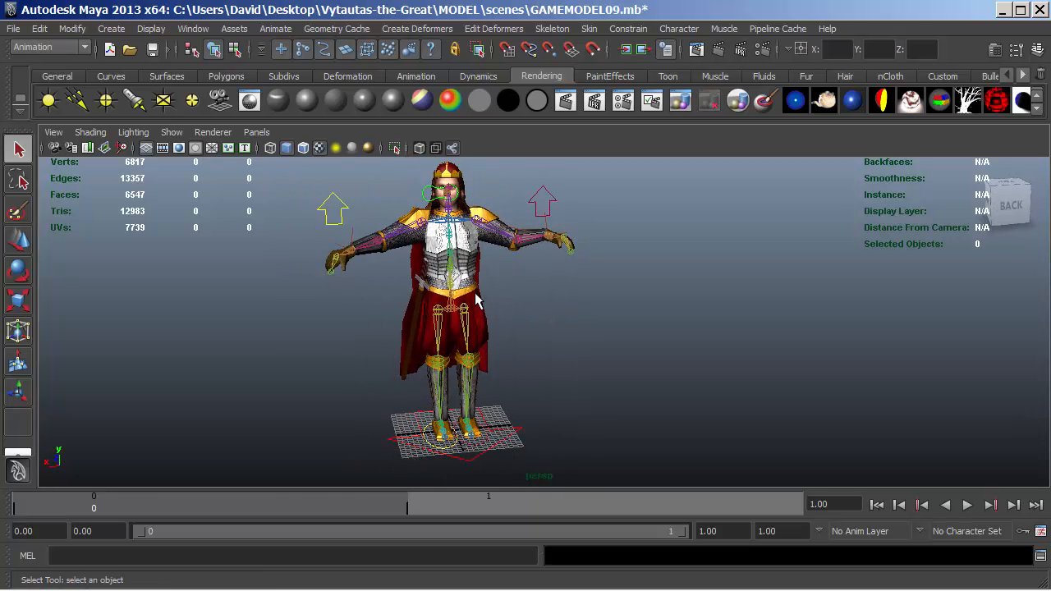
click(542, 206)
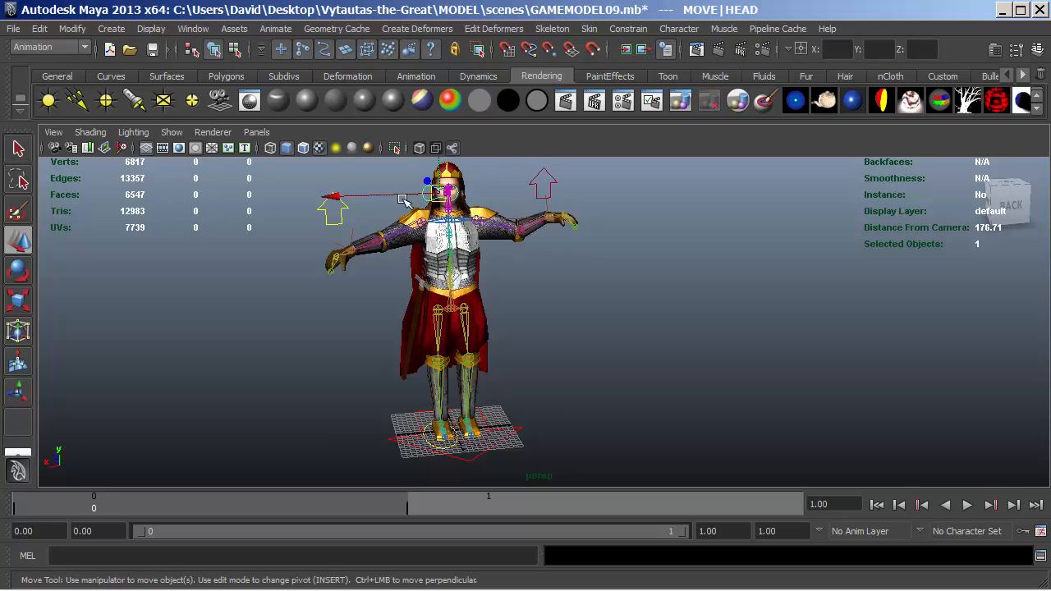
- Tilt the head via its control, then pick the rhtLEG control and shift the right foot
drag(427, 197, 468, 179)
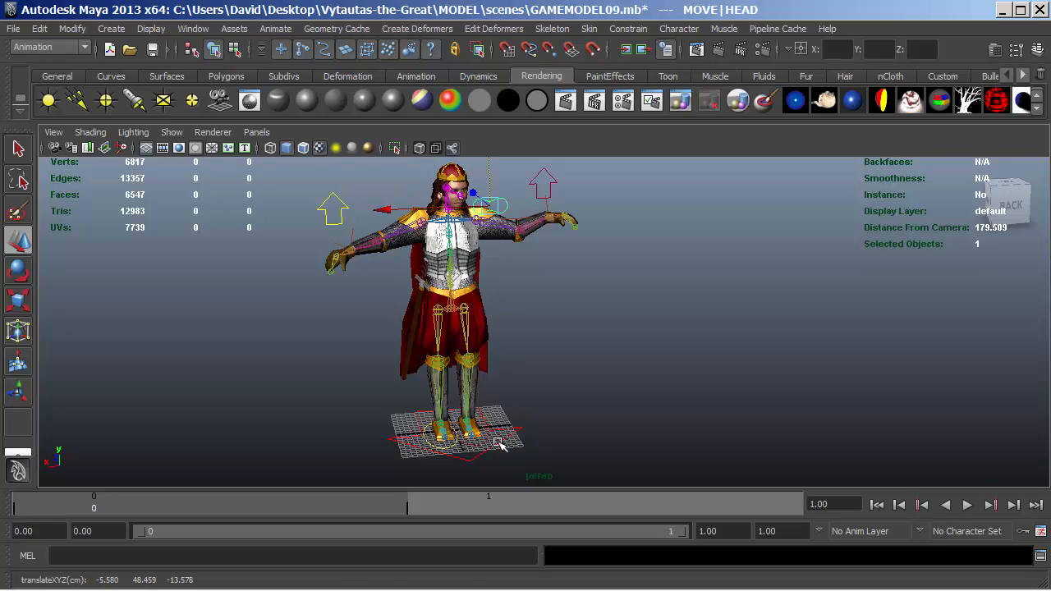
click(438, 433)
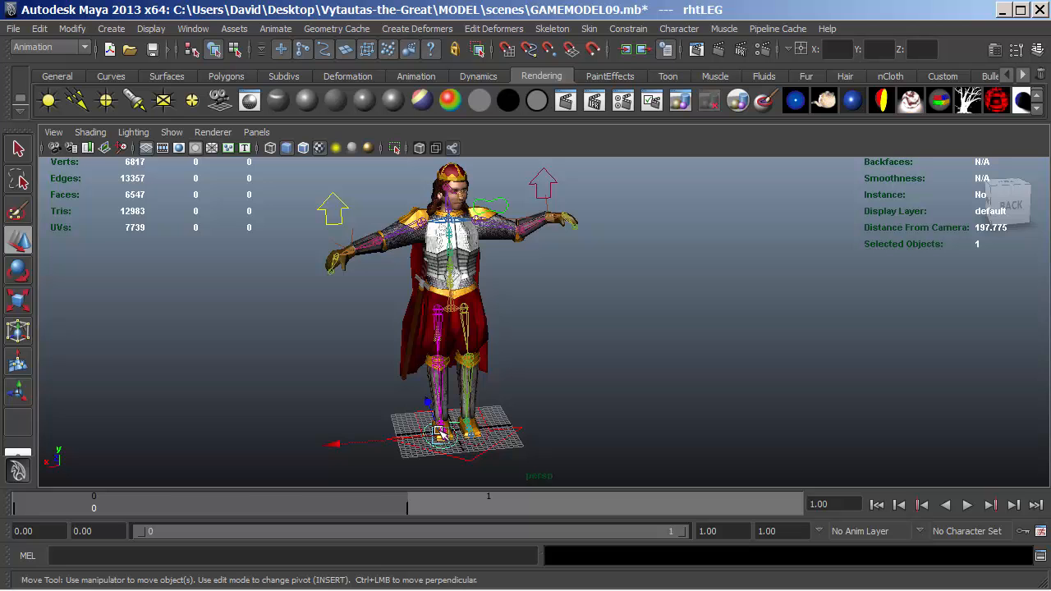
drag(443, 431, 394, 374)
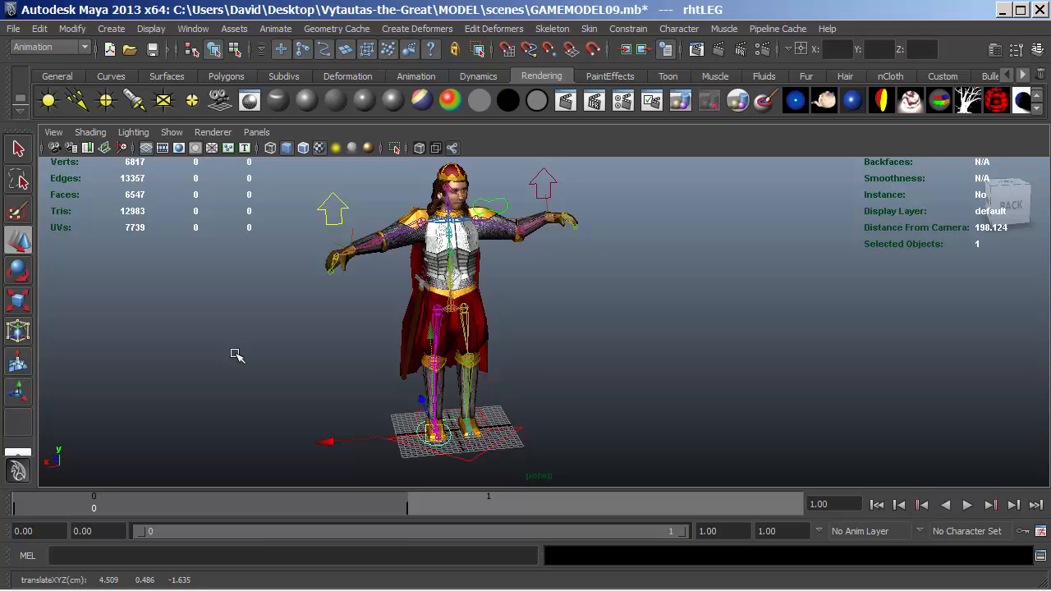
mouse_move(403, 365)
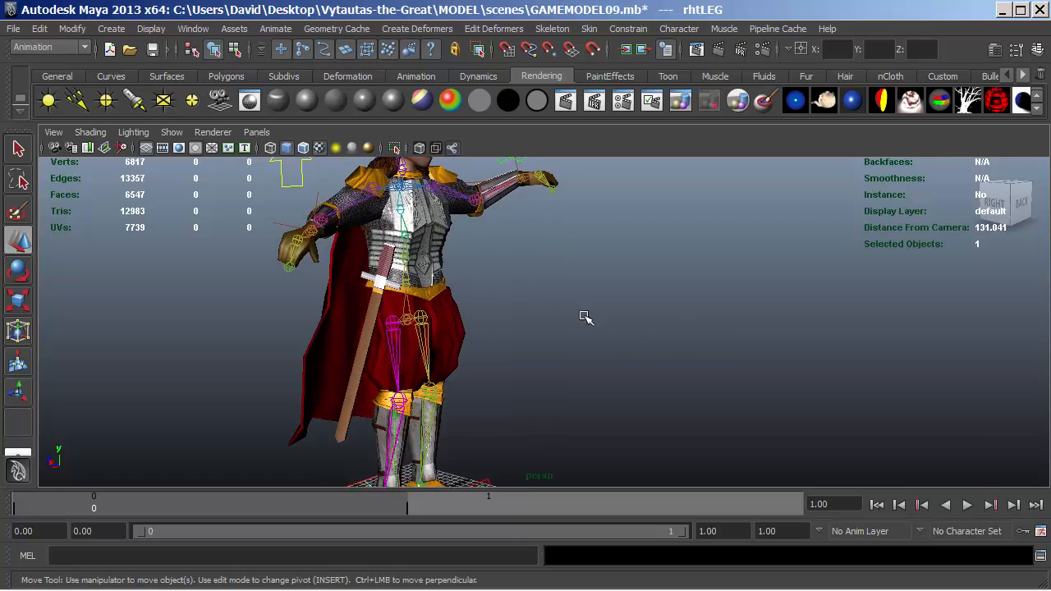
- Orbit to a three-quarter view of the posed character and drag the HEAD control sideways
drag(586, 317, 514, 359)
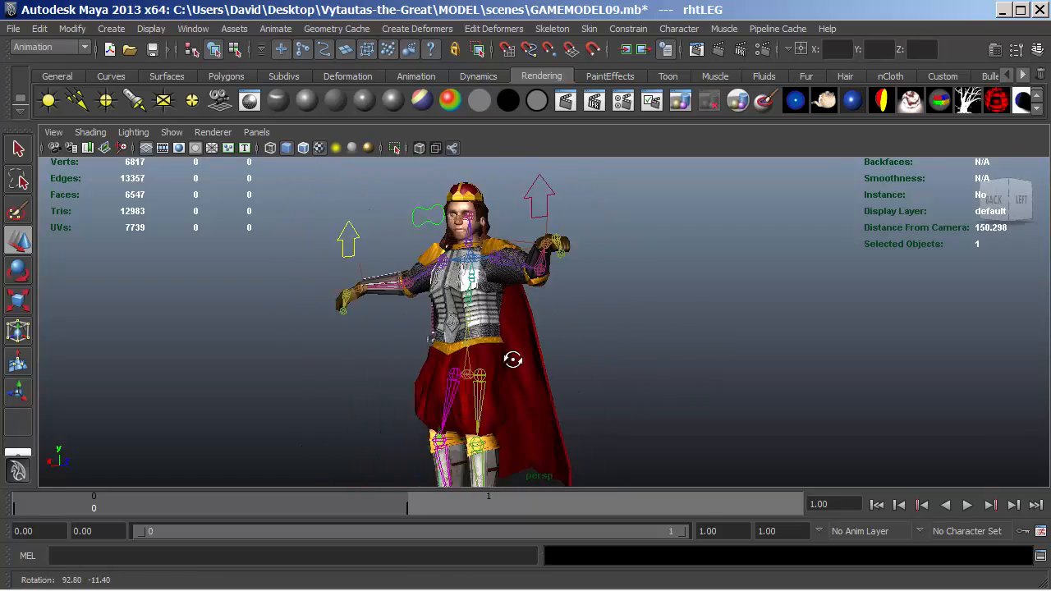
drag(513, 359, 661, 367)
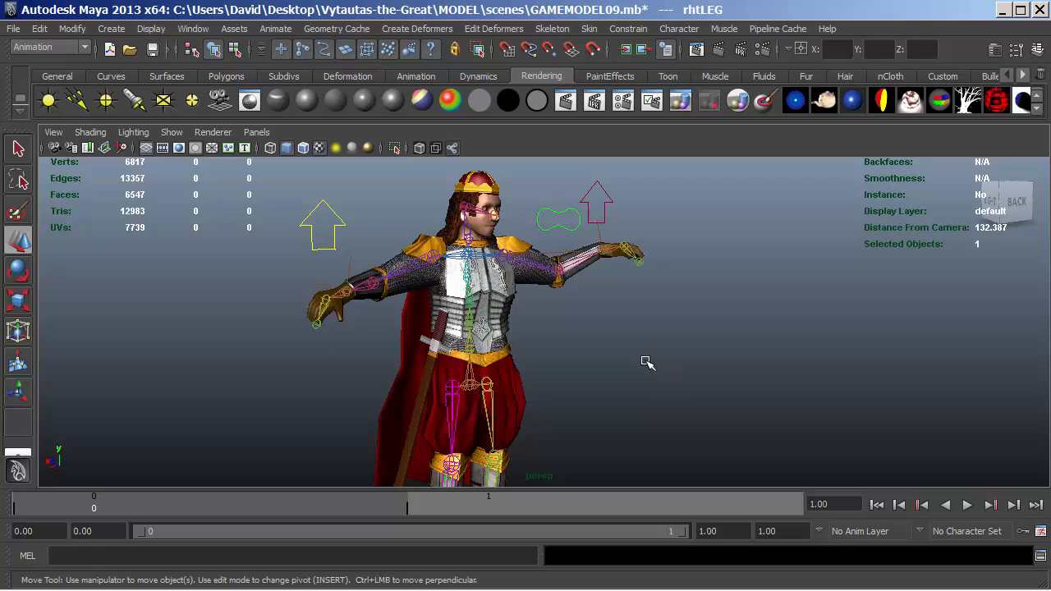
mouse_move(592, 345)
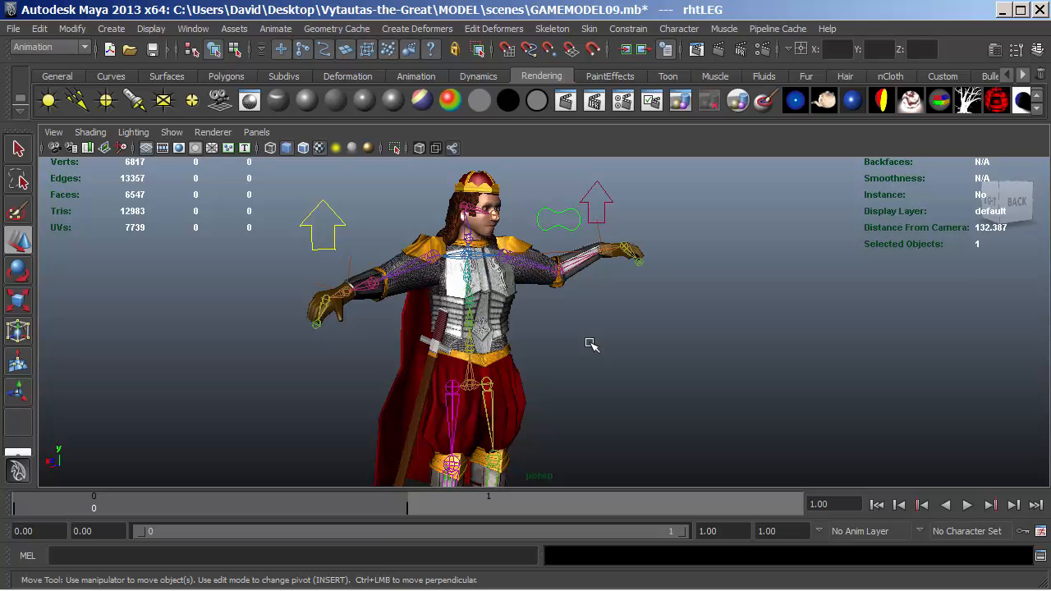
mouse_move(616, 337)
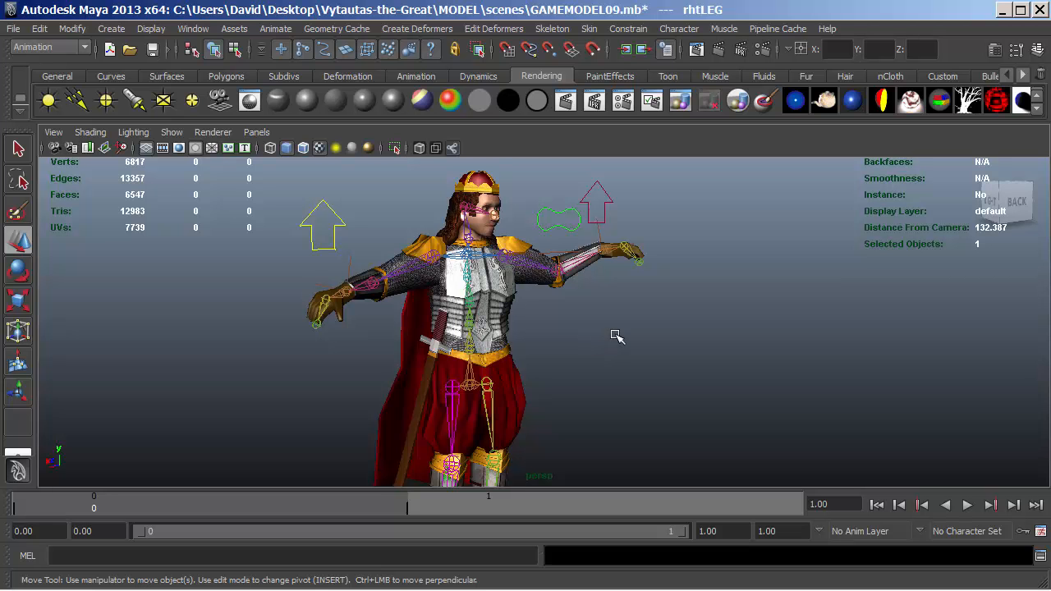
drag(616, 336, 575, 335)
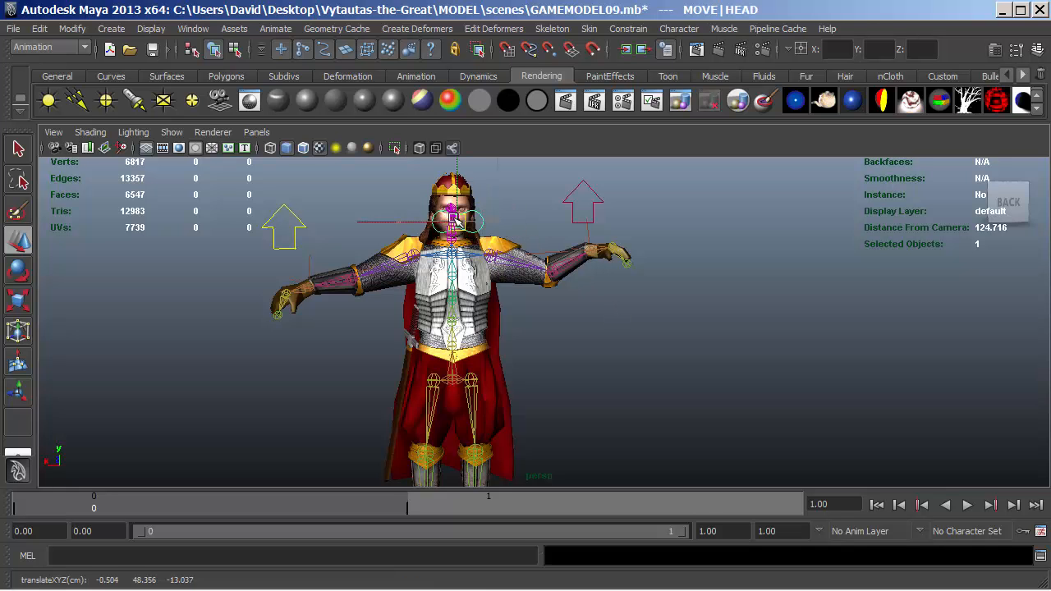
drag(456, 218, 400, 200)
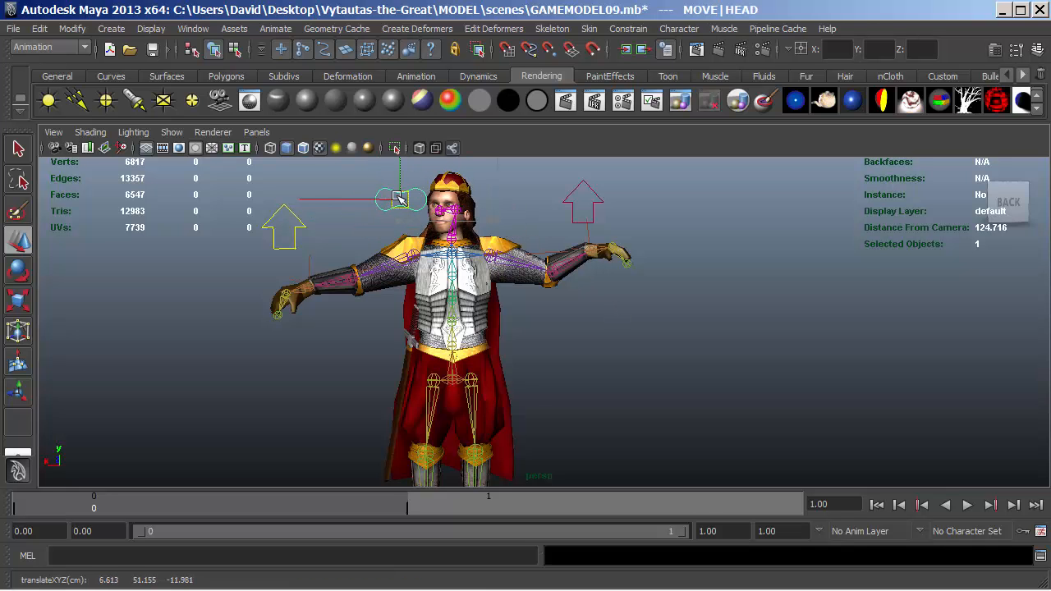